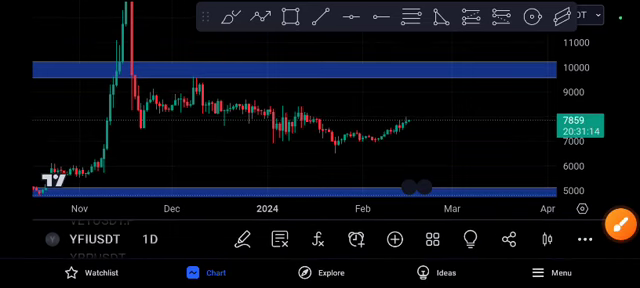
pyautogui.hscroll(-3)
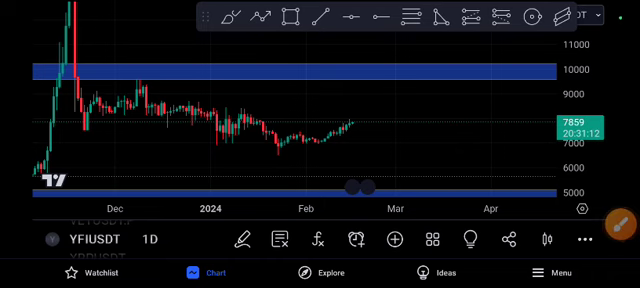